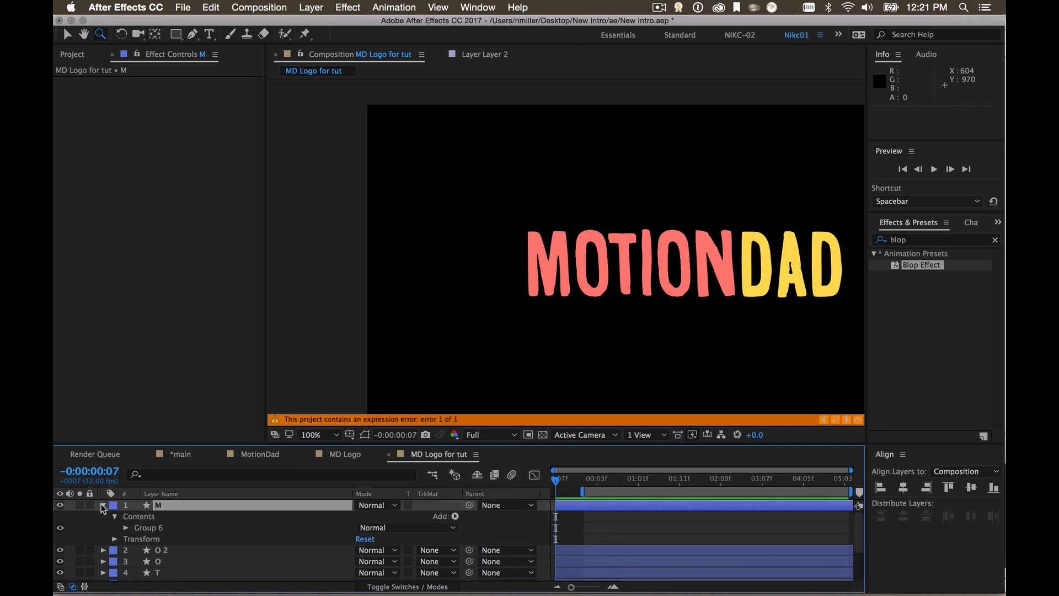
Twirl open layer M's Contents > Group 6 > Path 1 to expose its animatable Path property.
click(158, 516)
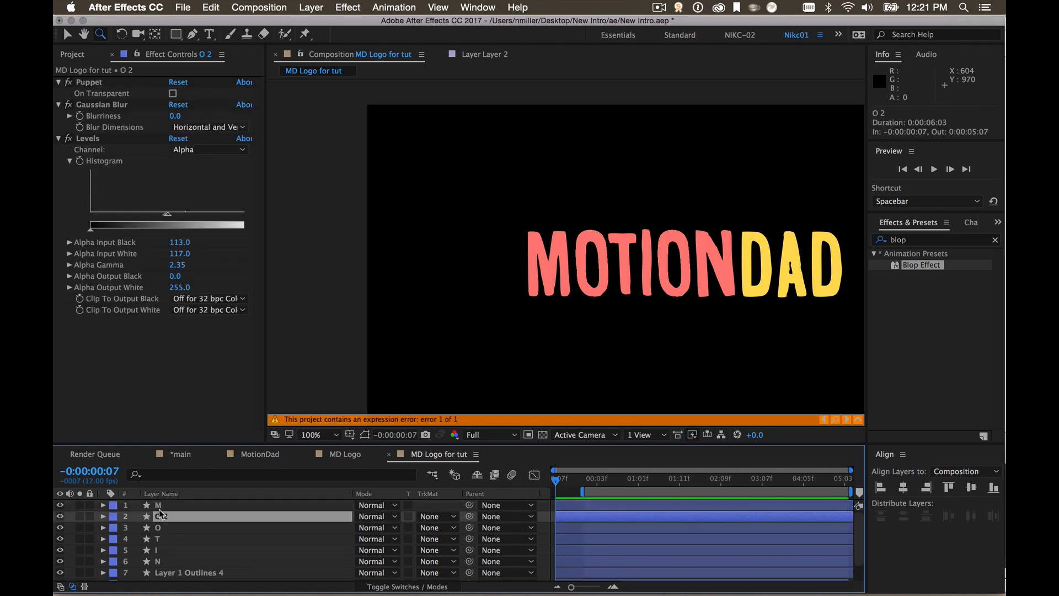
click(157, 504)
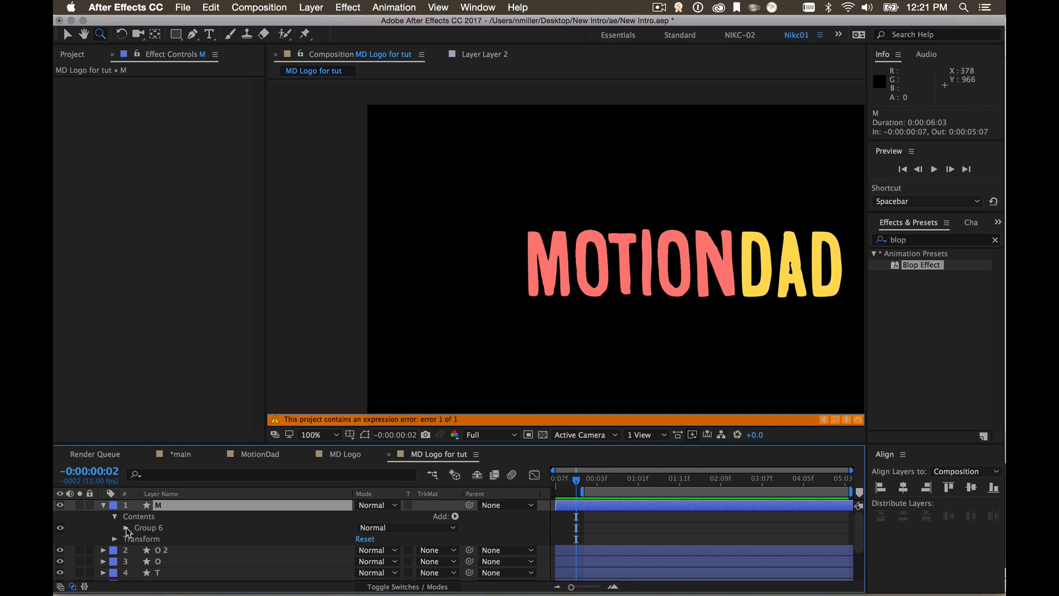
click(115, 527)
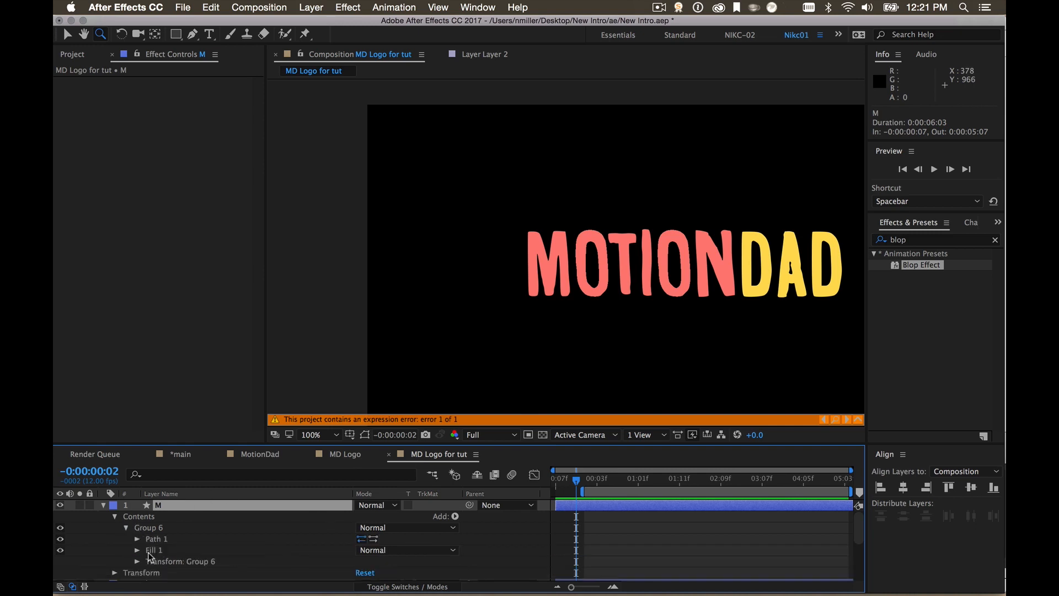
click(137, 538)
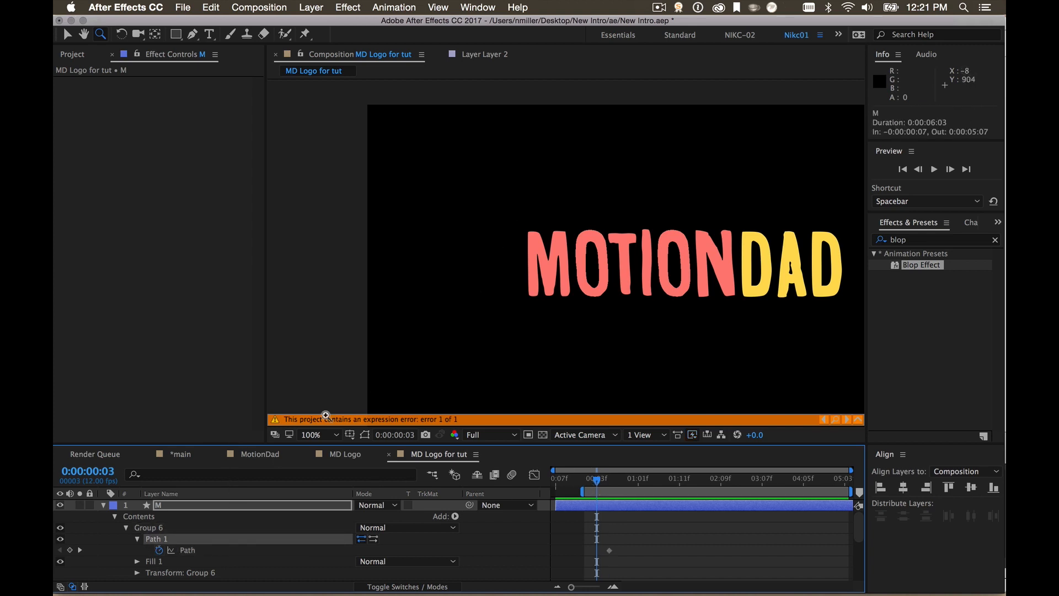
Select the M letter's path in the Composition viewer so its vertices become editable.
click(547, 270)
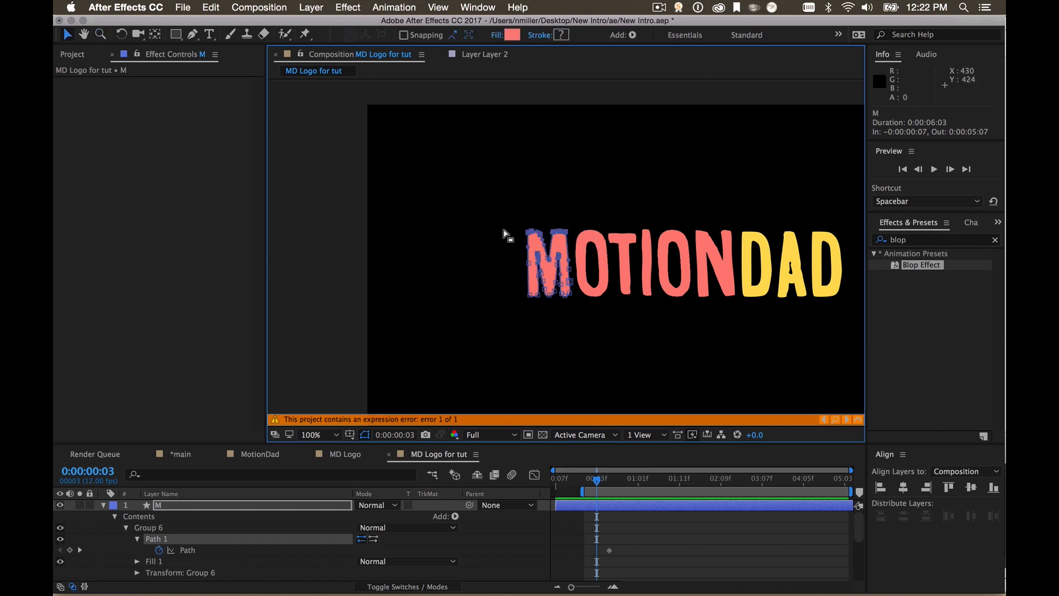
mouse_move(596, 400)
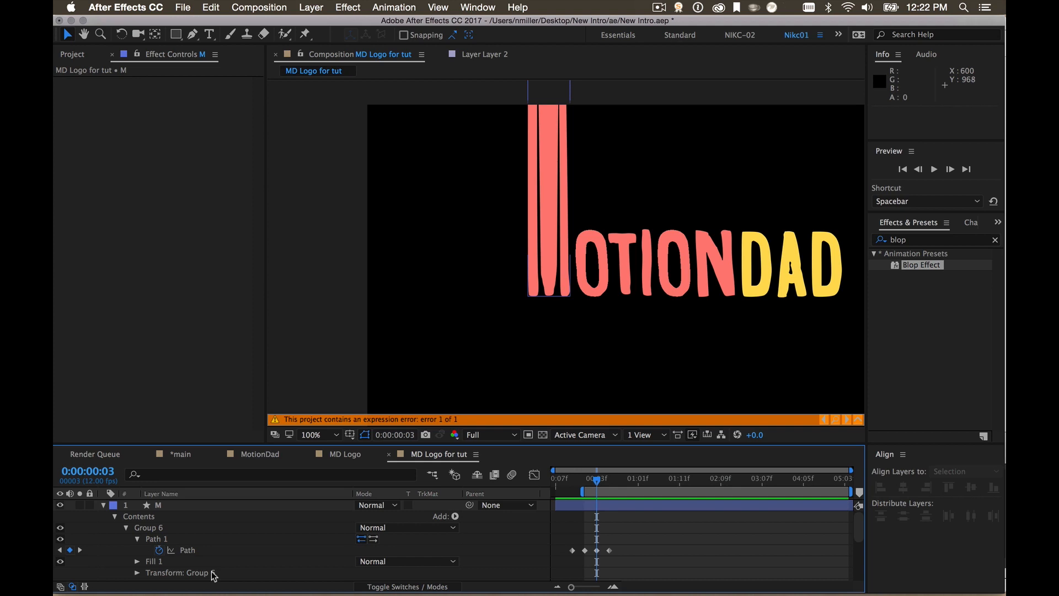
Reshape the M path points at frame 4 into a tall vertical bar, adding a Path keyframe.
click(308, 435)
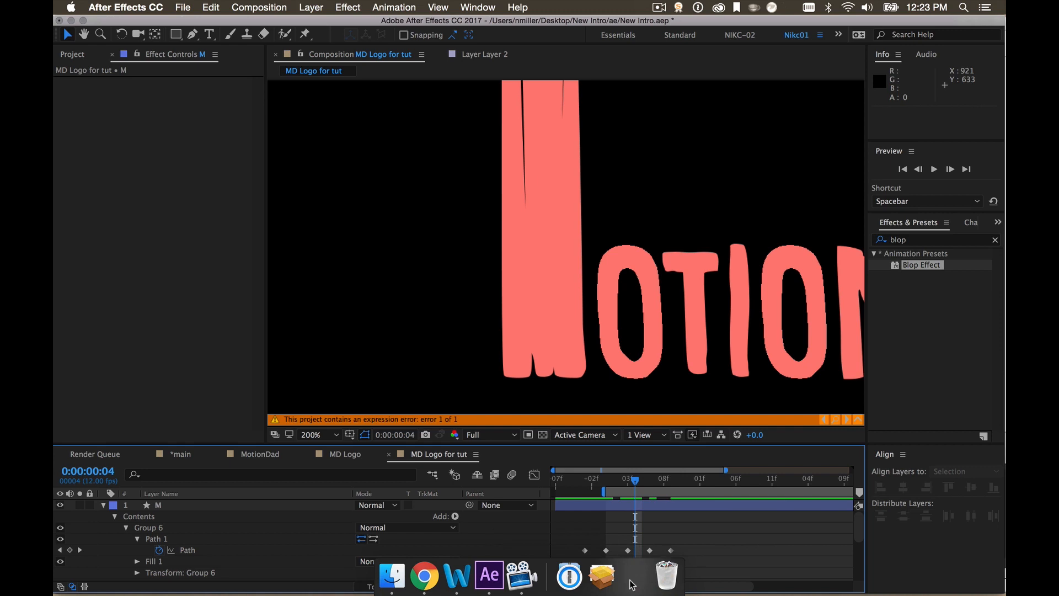
Collapse Levels in M's Effect Controls and lower the Gaussian Blur blurriness value.
click(424, 576)
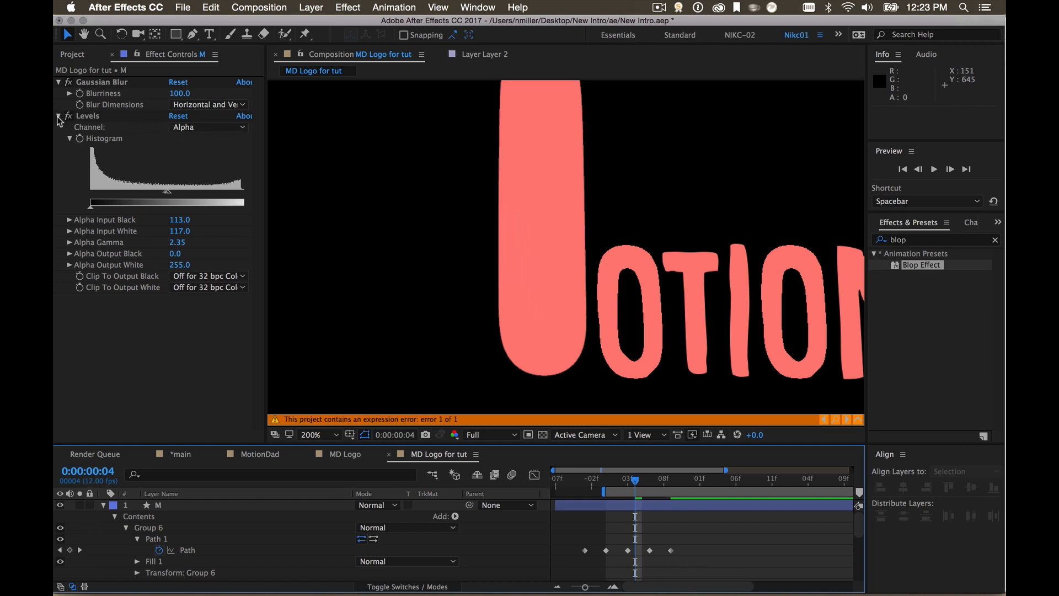
click(58, 116)
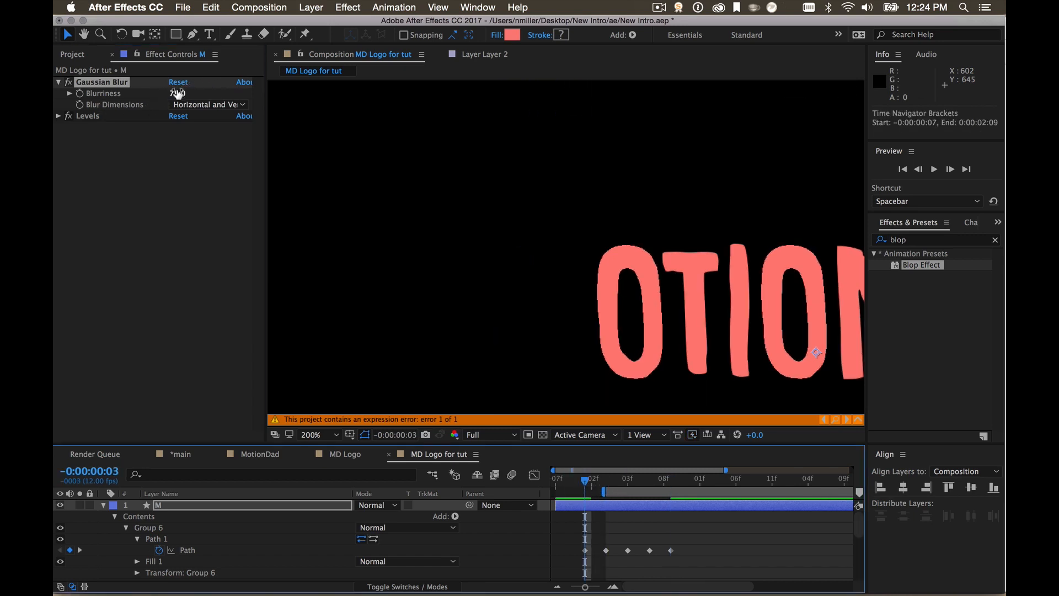
text(50.0)
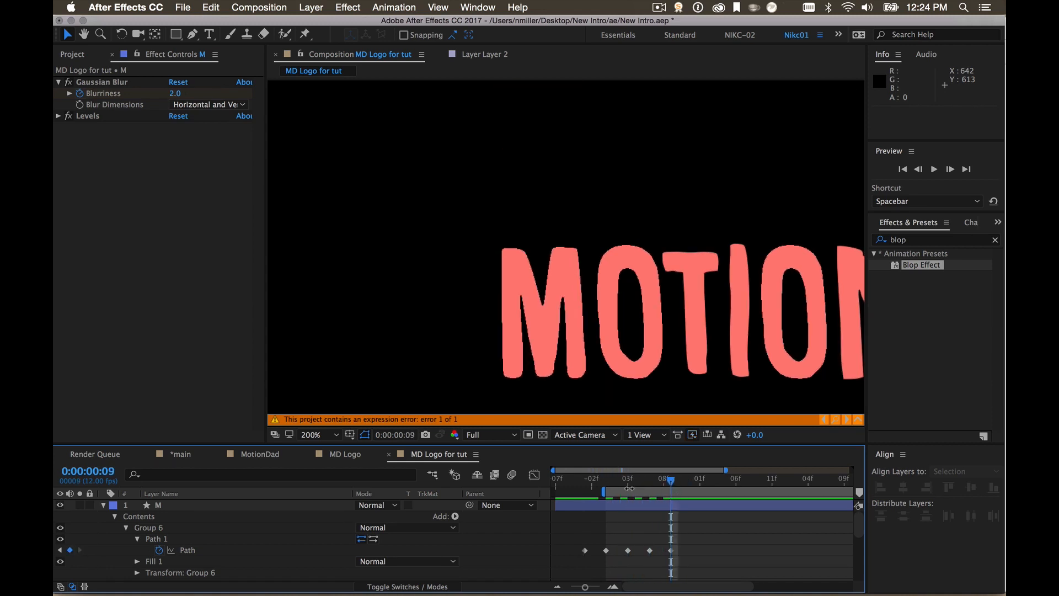
Expose Path 1 and Path 2 of the O letter's shape group for animation.
click(162, 516)
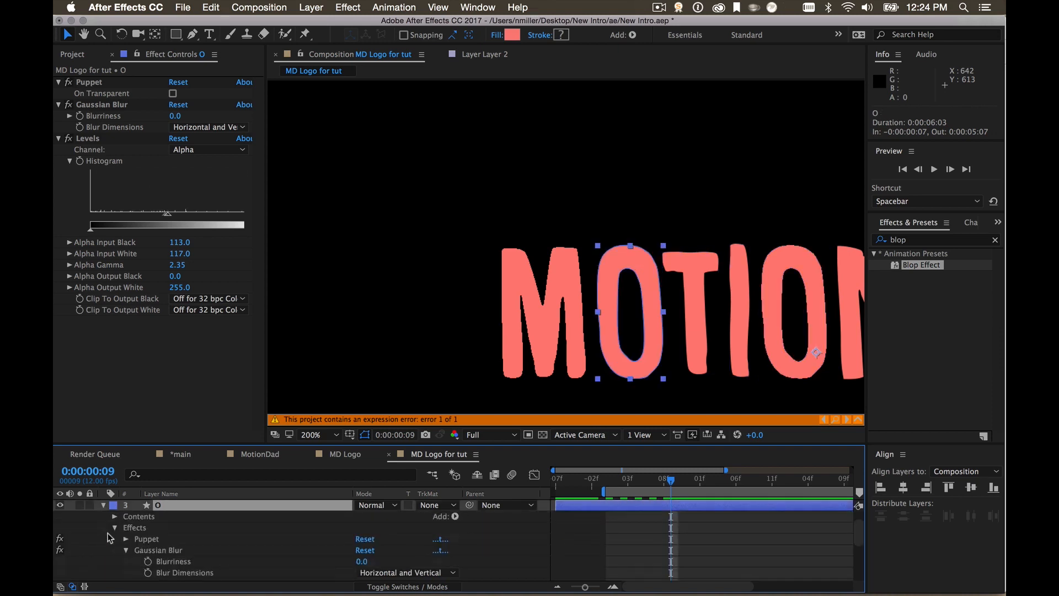
click(115, 527)
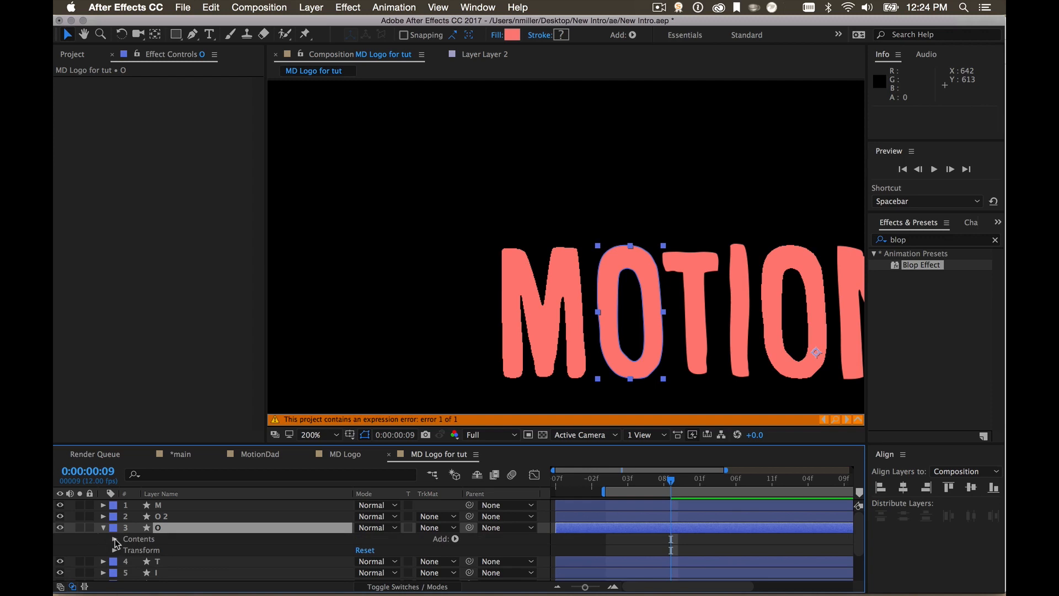
click(115, 538)
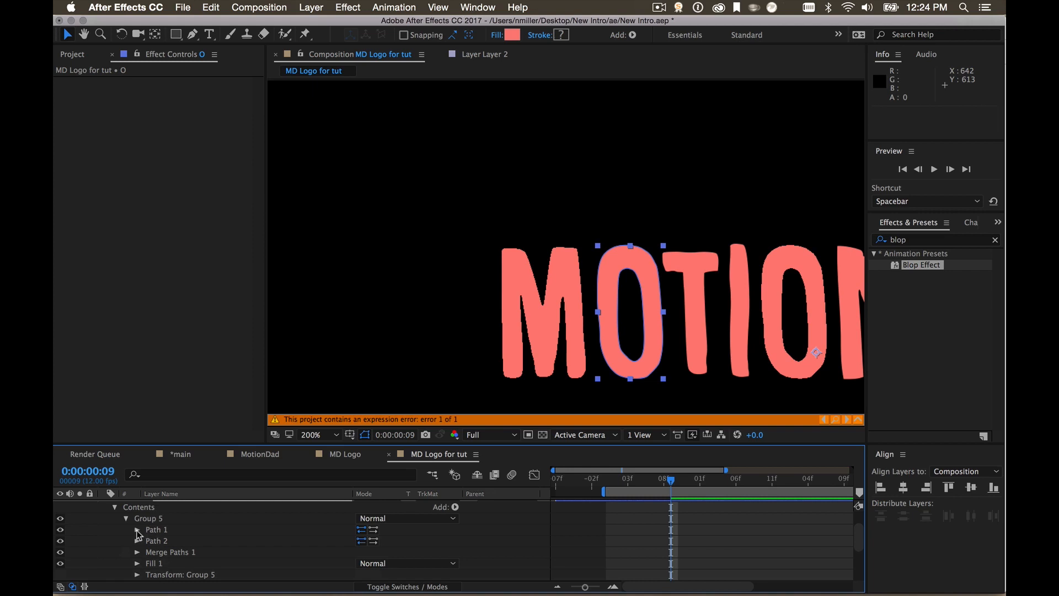
click(138, 529)
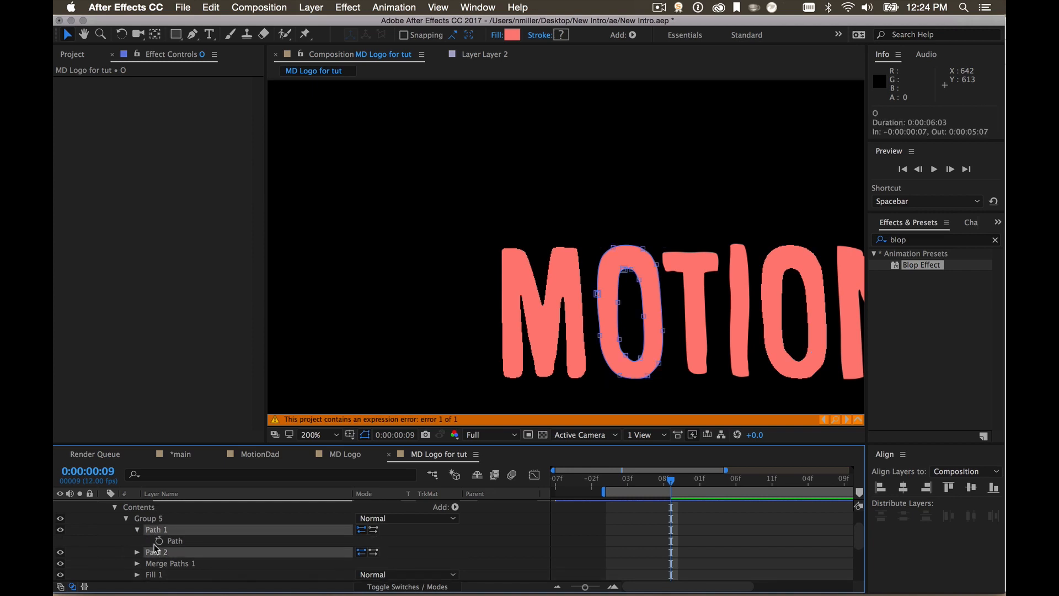
click(136, 552)
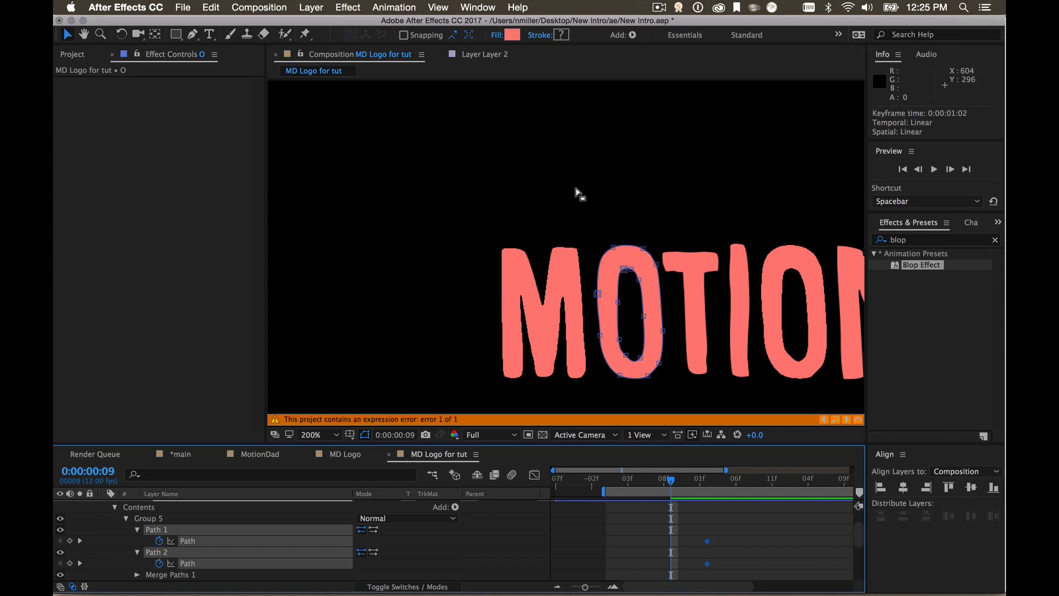
Stretch the O's top points upward on an earlier frame and scrub to review the settle animation.
drag(579, 194, 697, 324)
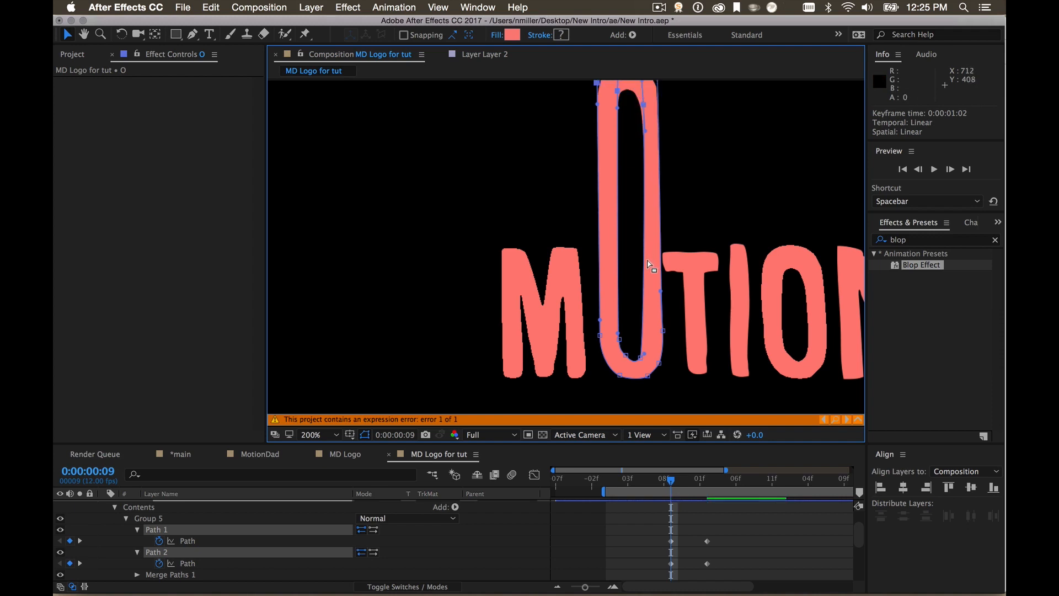
drag(672, 479, 654, 480)
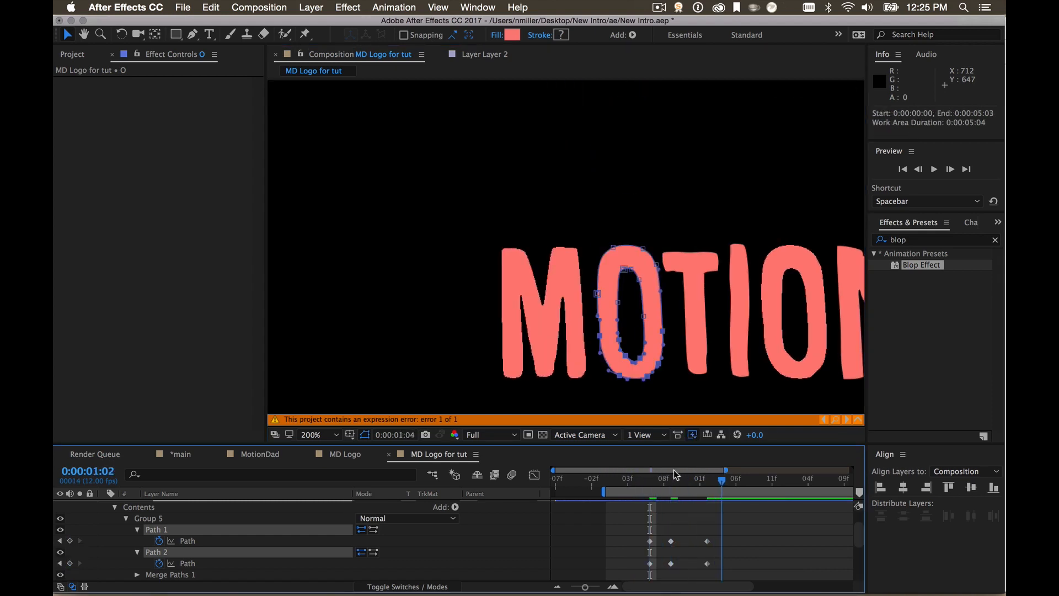
drag(722, 480, 685, 480)
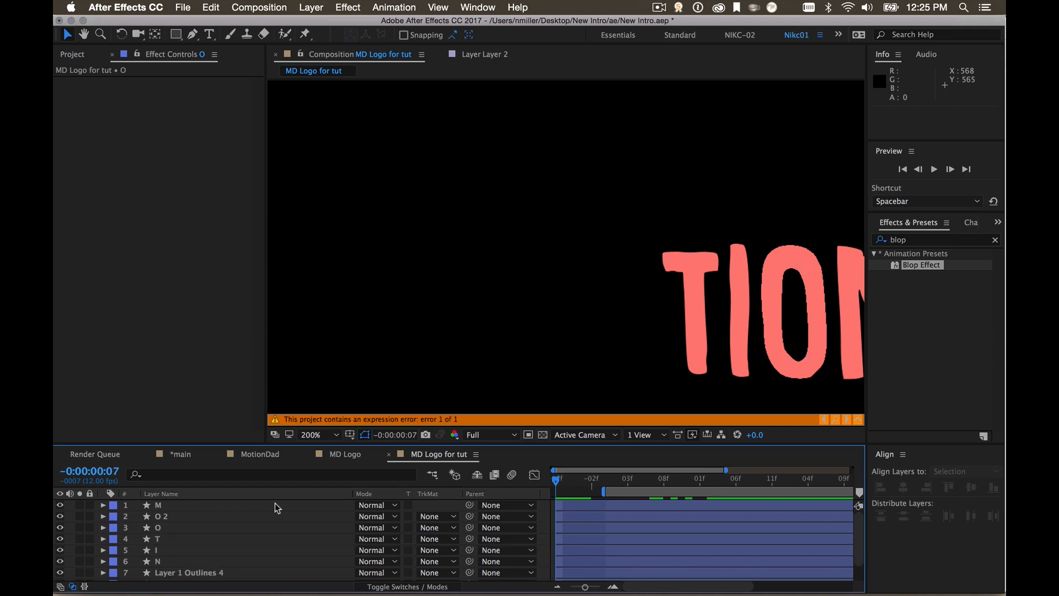
In the MD Logo comp, add a Wiggle Paths operator to the M letter so its edges turn jagged.
click(259, 453)
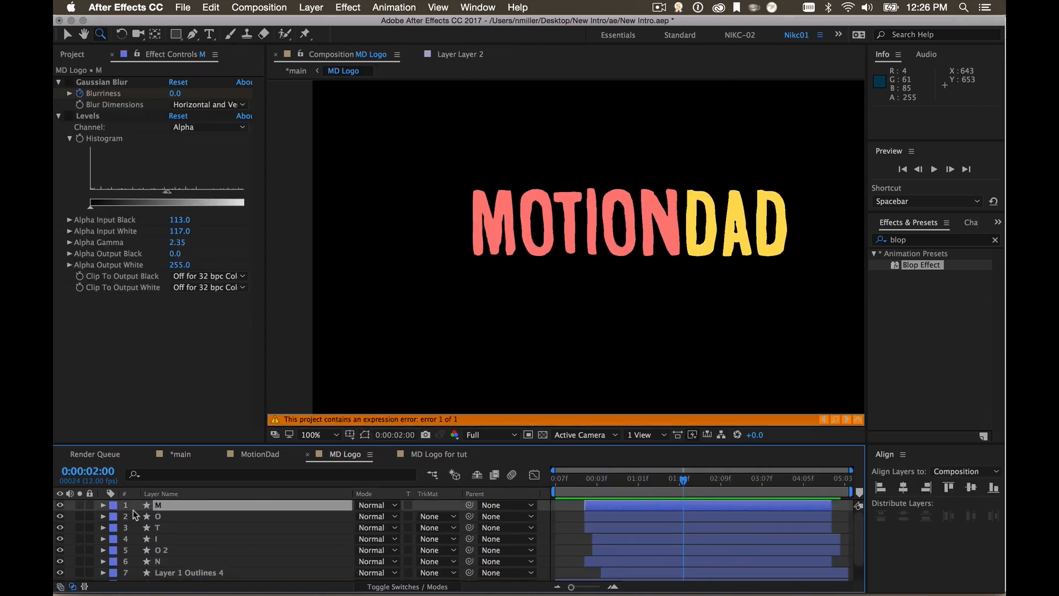
click(102, 504)
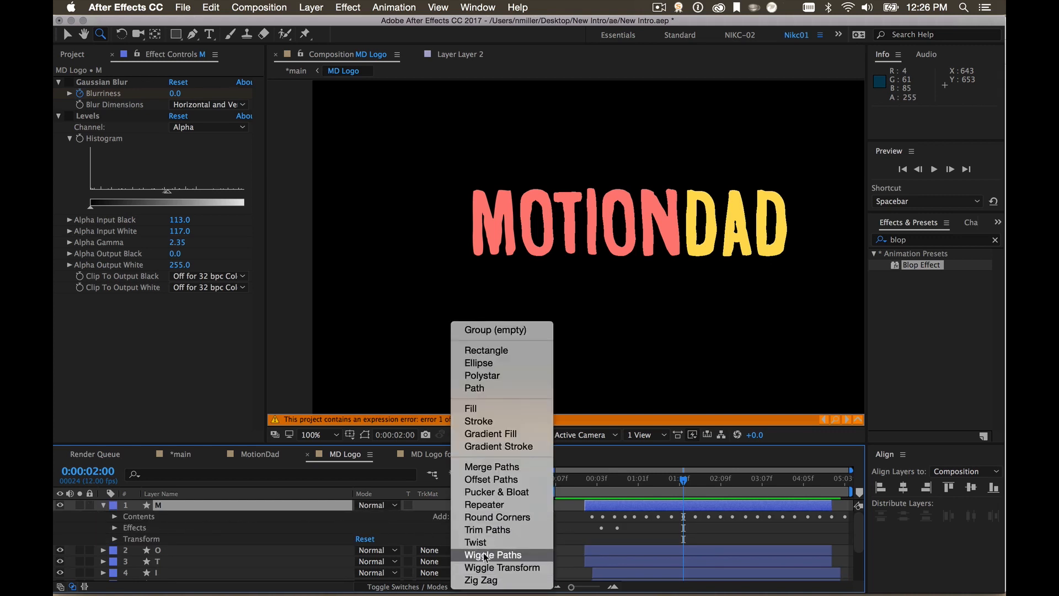
click(493, 555)
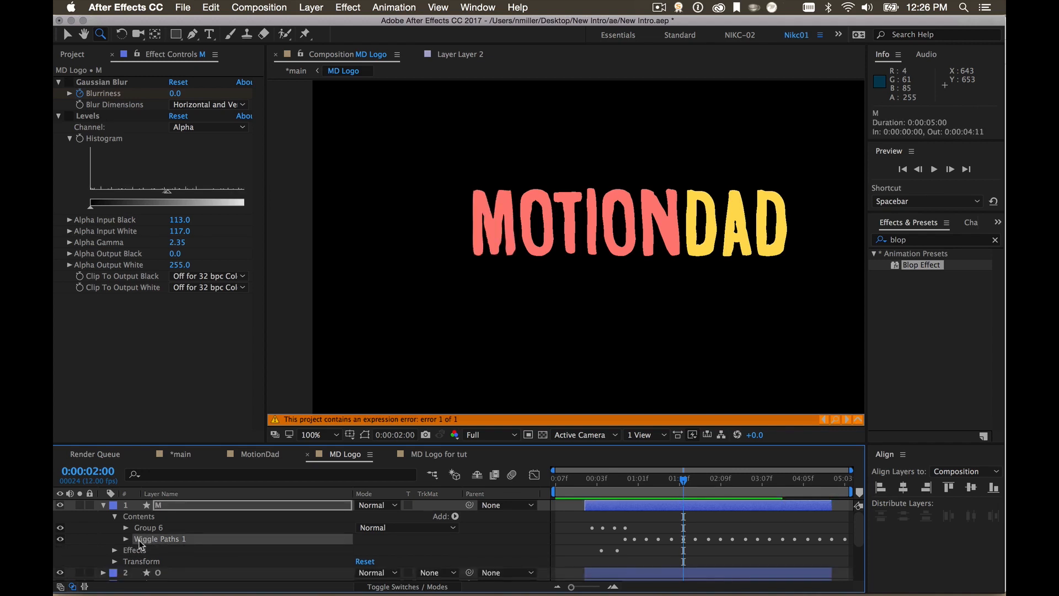
click(455, 516)
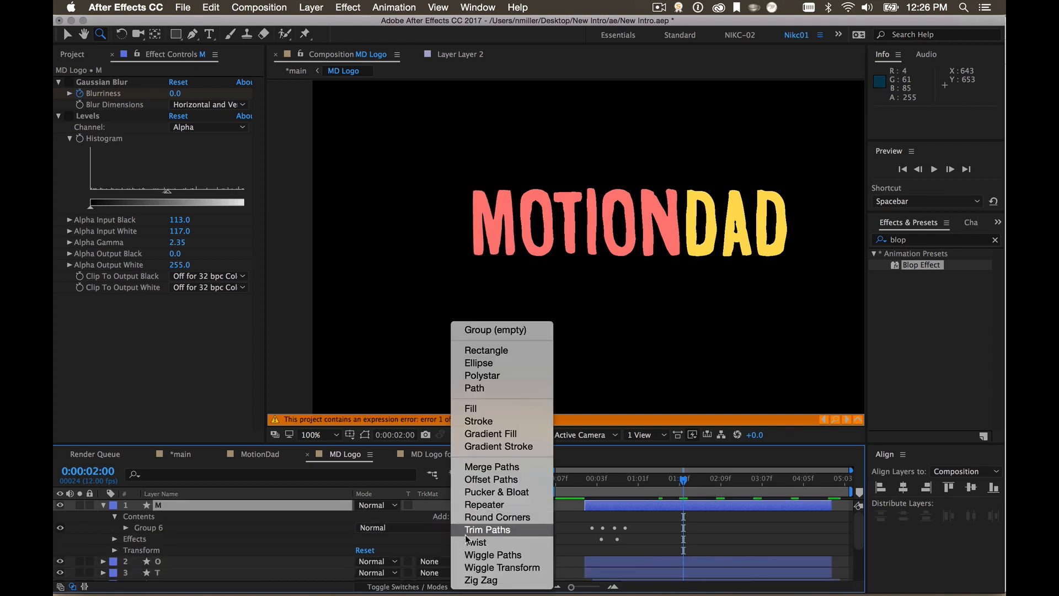
click(492, 555)
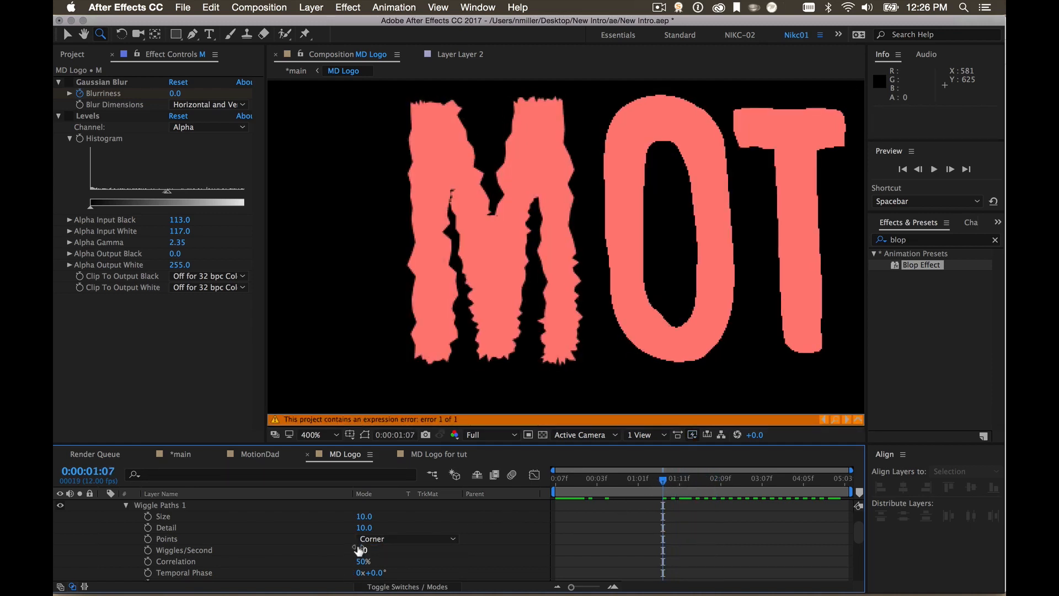
Set M's Wiggle Paths to smooth points with zero wiggles/second and keyframe Random Seed at 0.
drag(362, 549, 271, 549)
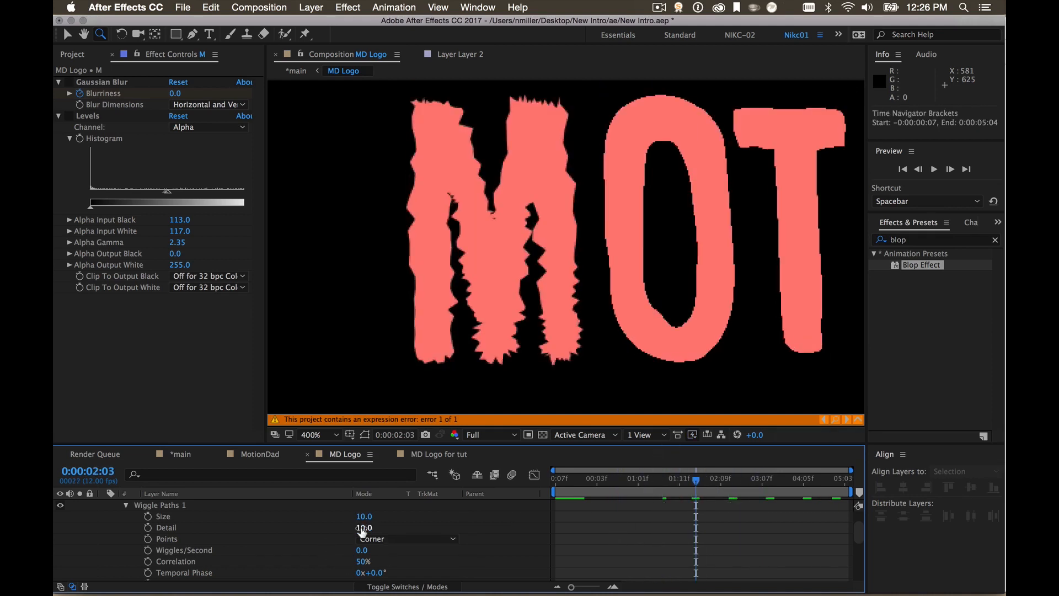
click(407, 539)
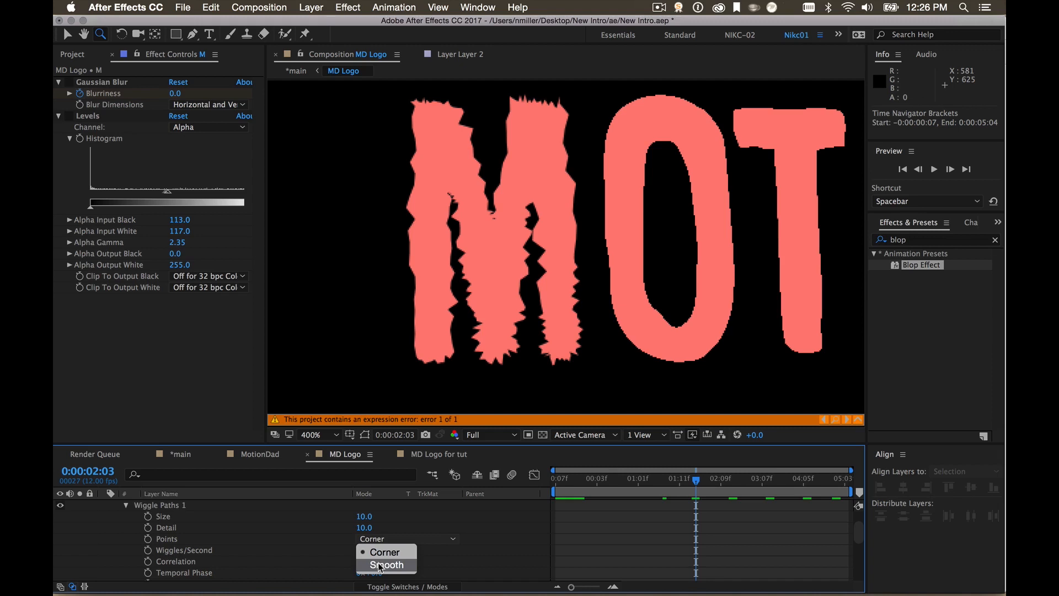
click(388, 565)
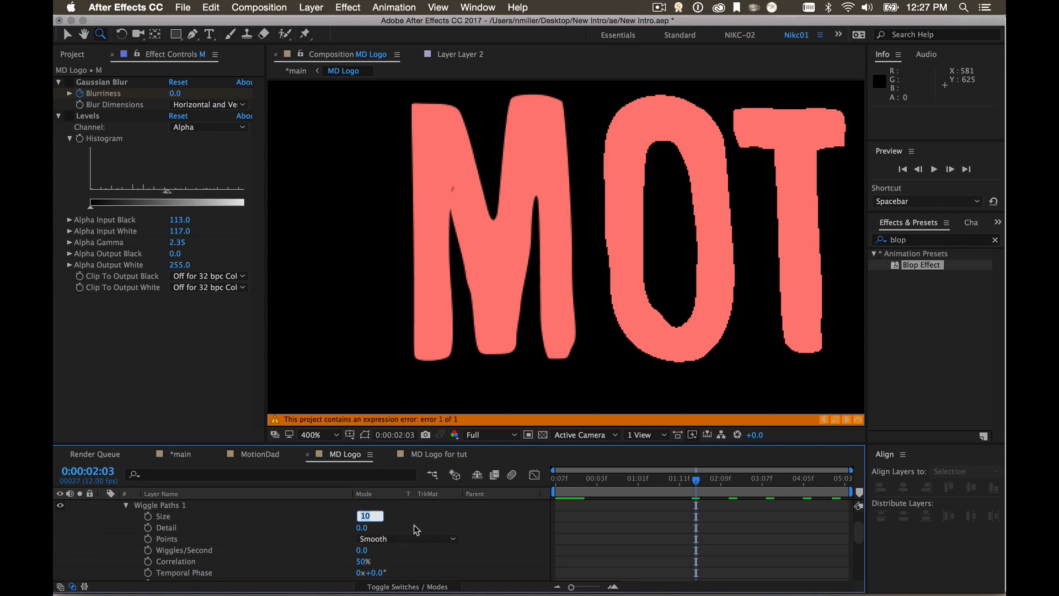
mouse_move(385, 533)
text(5)
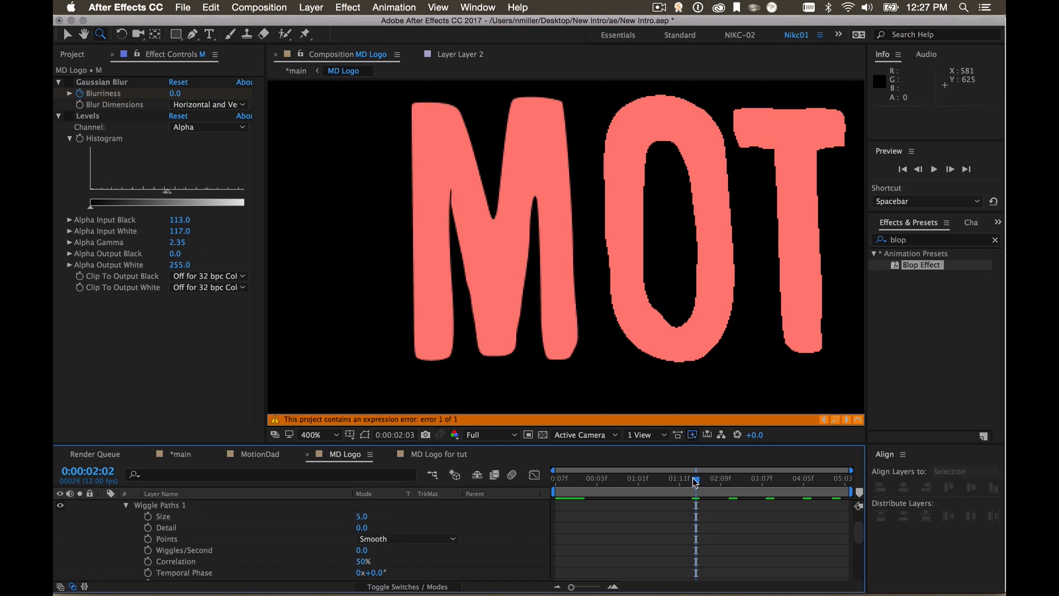
drag(696, 478, 661, 478)
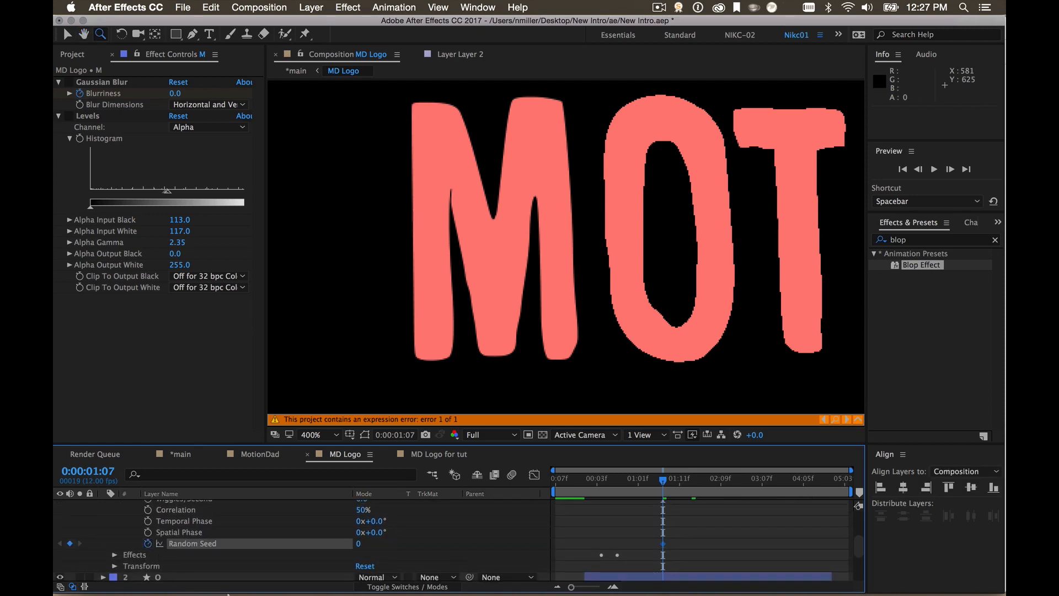
Make the Random Seed keyframe a hold keyframe and add a stepped value of 10 further along.
right_click(662, 547)
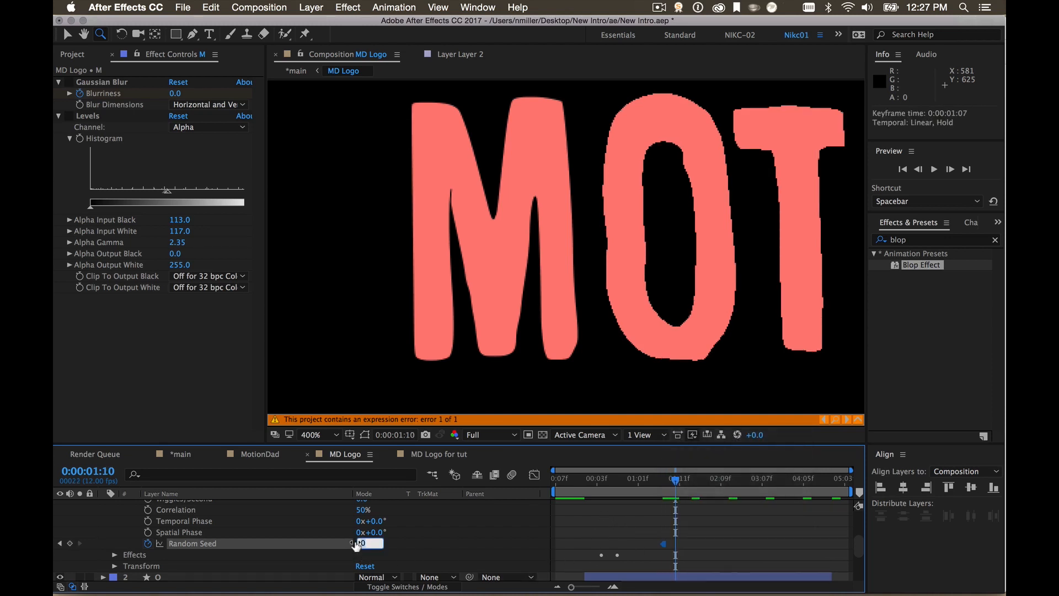
text(10)
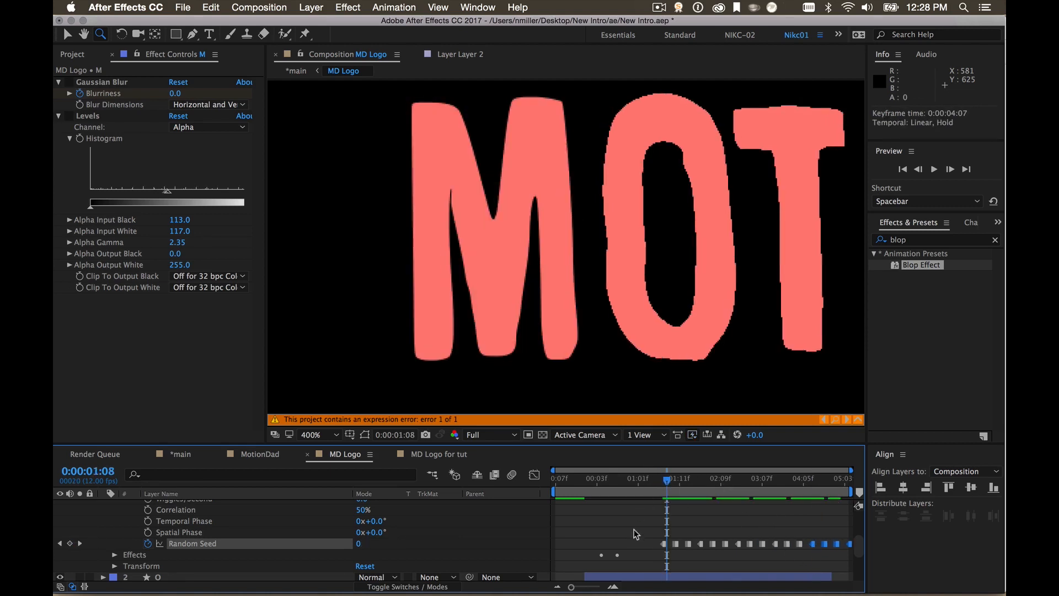
Preview, then shift the Random Seed hold keyframes left so they start near frame 4.
key(space)
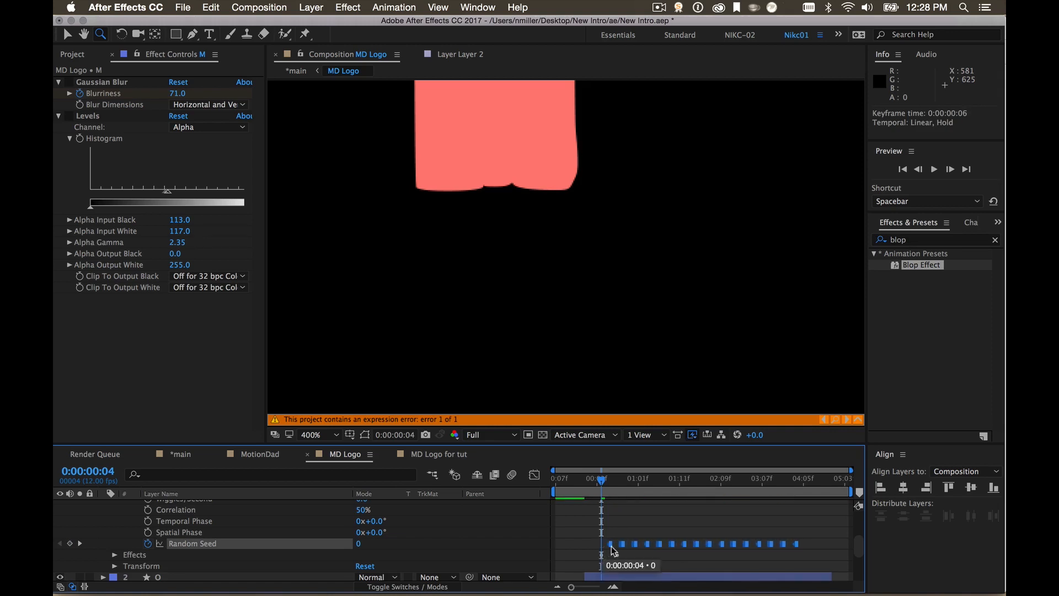
click(933, 170)
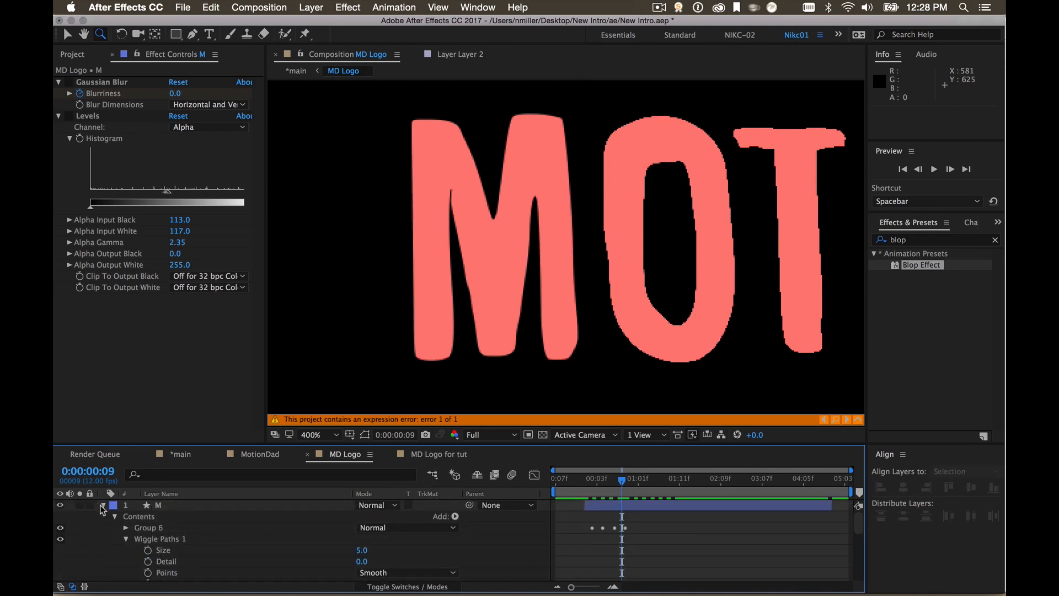
Collapse the M layer and set the MD Logo composition frame rate to 24 fps.
click(311, 7)
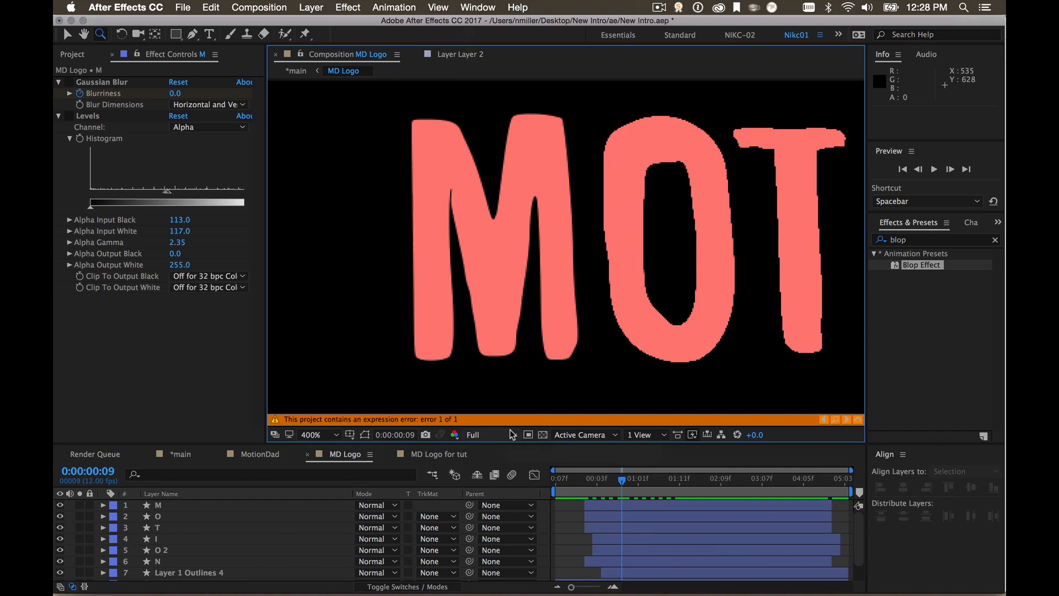
click(258, 8)
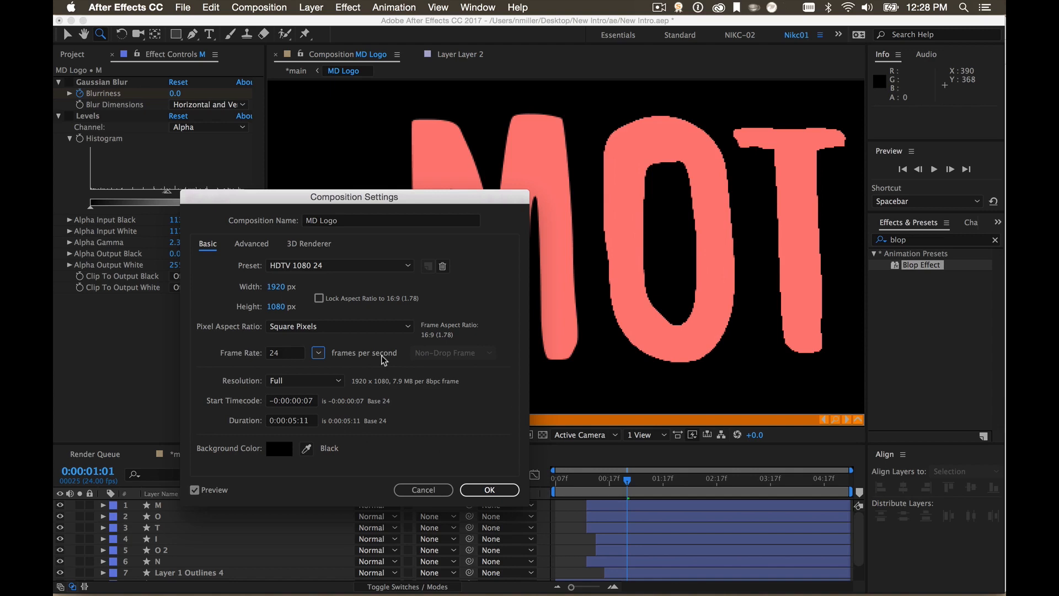
mouse_move(319, 375)
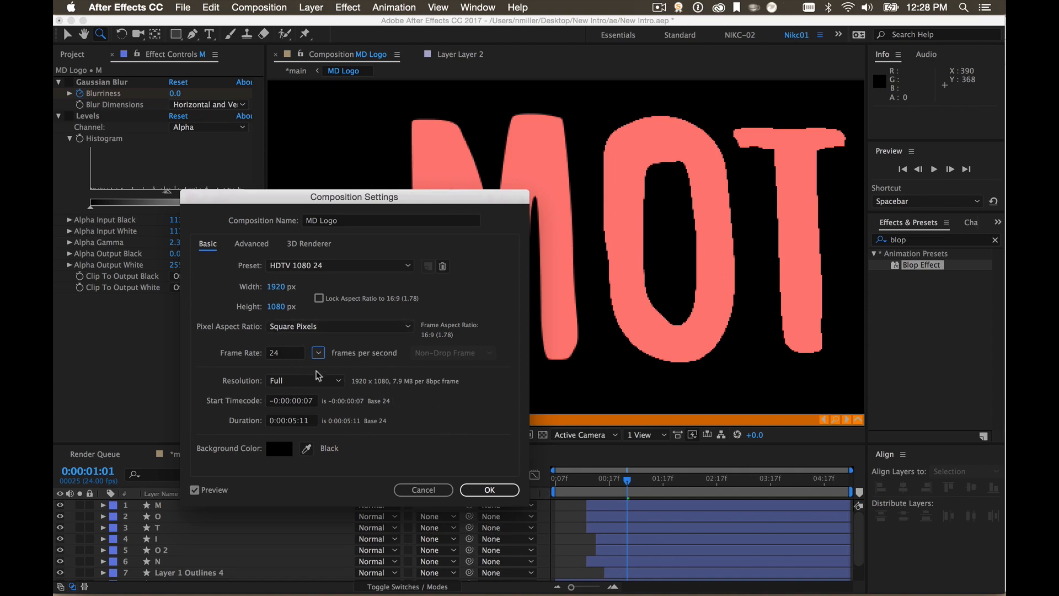
mouse_move(394, 413)
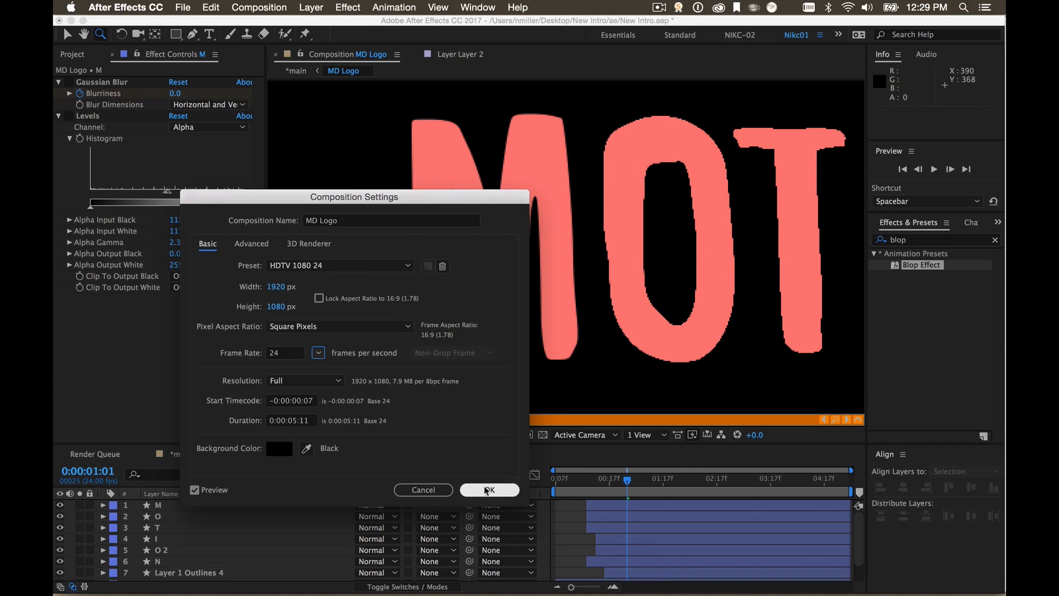
click(311, 8)
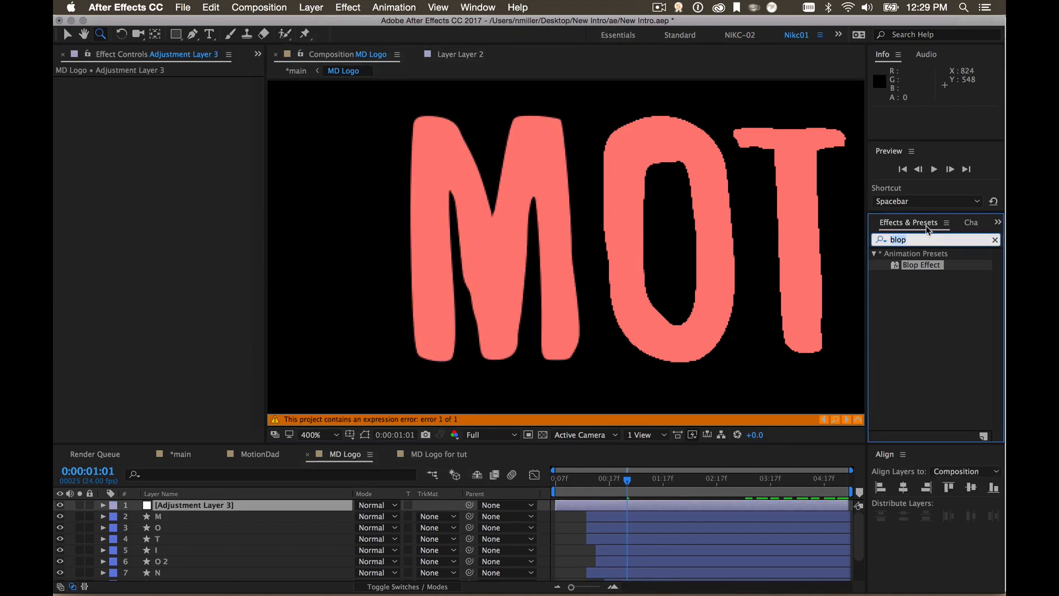
Apply Posterize Time to the MD Logo adjustment layer with Frame Rate 12 and preview.
text(poste)
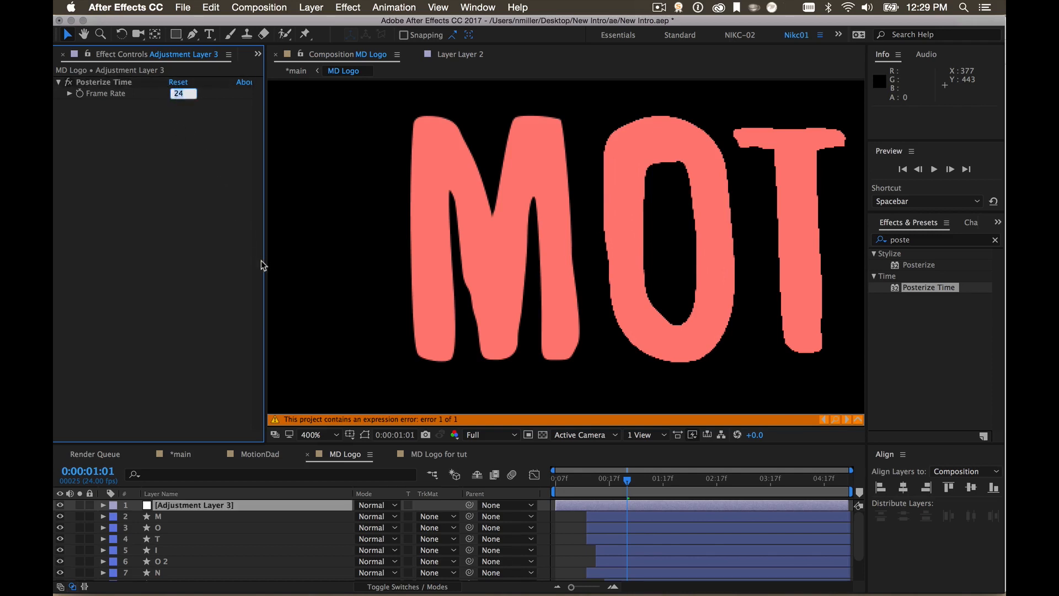
text(12.0)
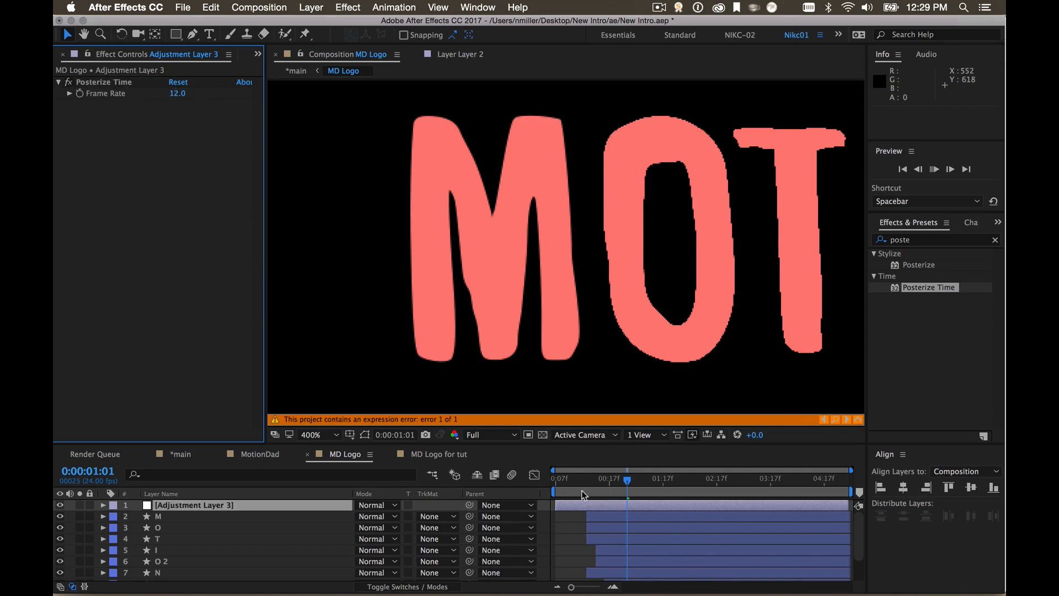
key(space)
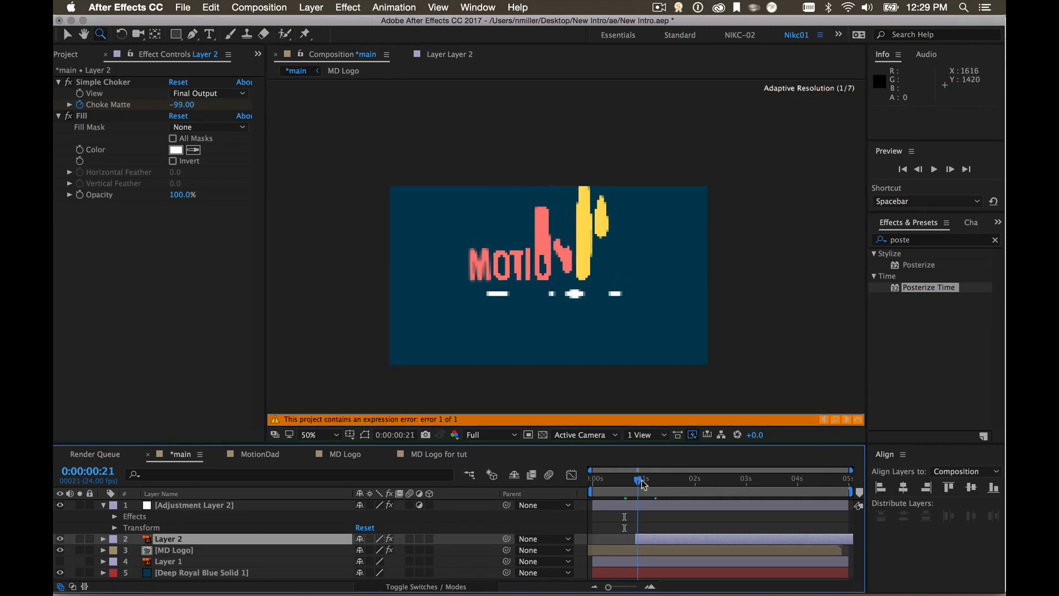
Scrub back to about one second, then select the tagline Layer 2 to remove its Simple Choker.
drag(638, 480, 659, 480)
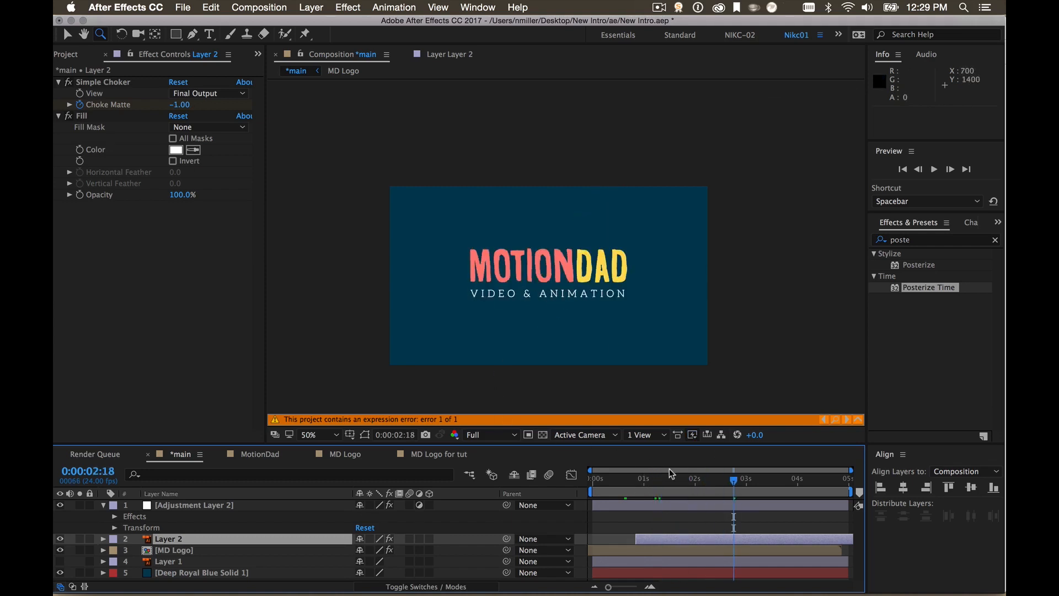
drag(732, 478, 705, 477)
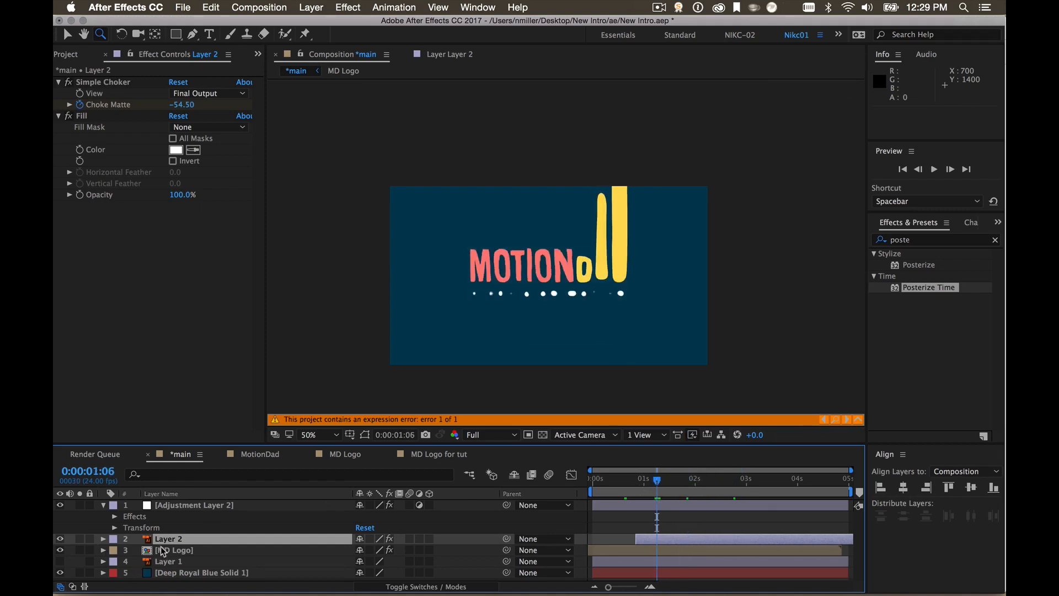
click(177, 549)
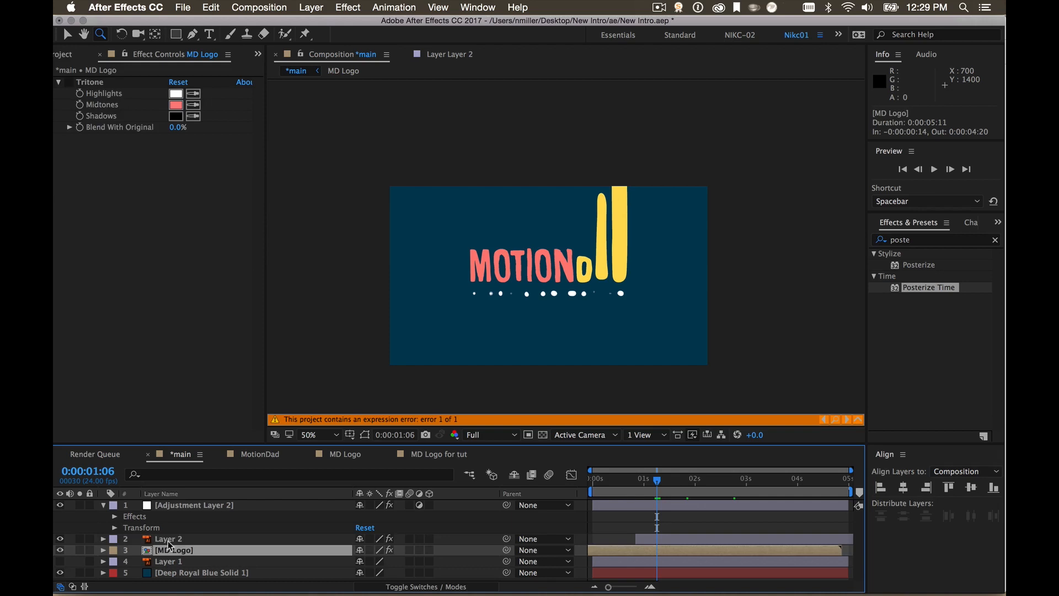
click(167, 538)
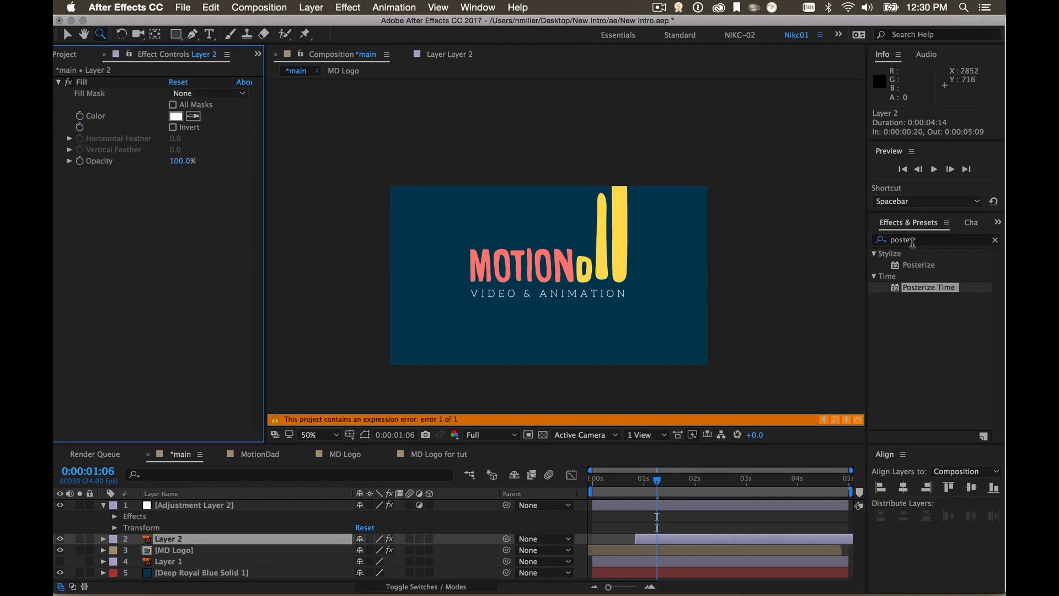
Add Simple Choker to Layer 2 and choke the tagline letters until they break apart.
text(simp)
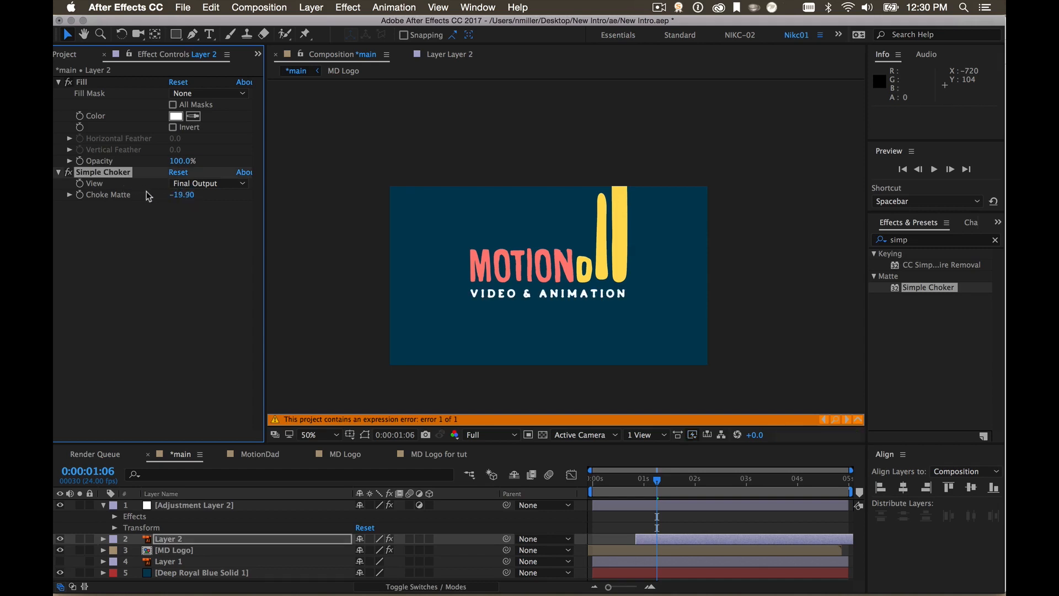
drag(189, 194, 169, 194)
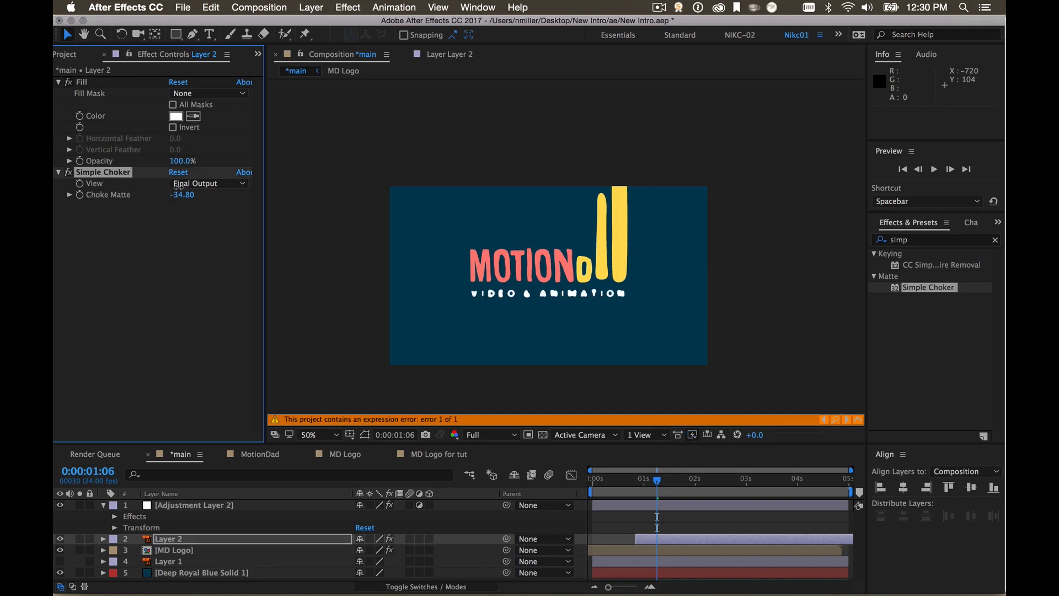
drag(192, 194, 174, 194)
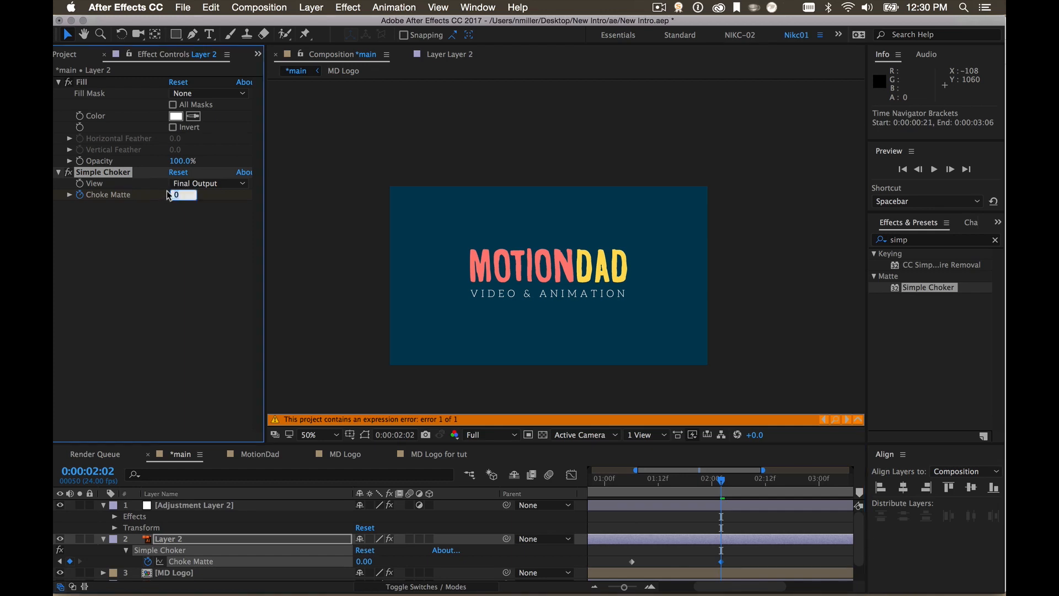
Set the tagline's end Choke Matte to -1 near two seconds and zoom in to check the edges.
drag(182, 194, 168, 194)
text(-1)
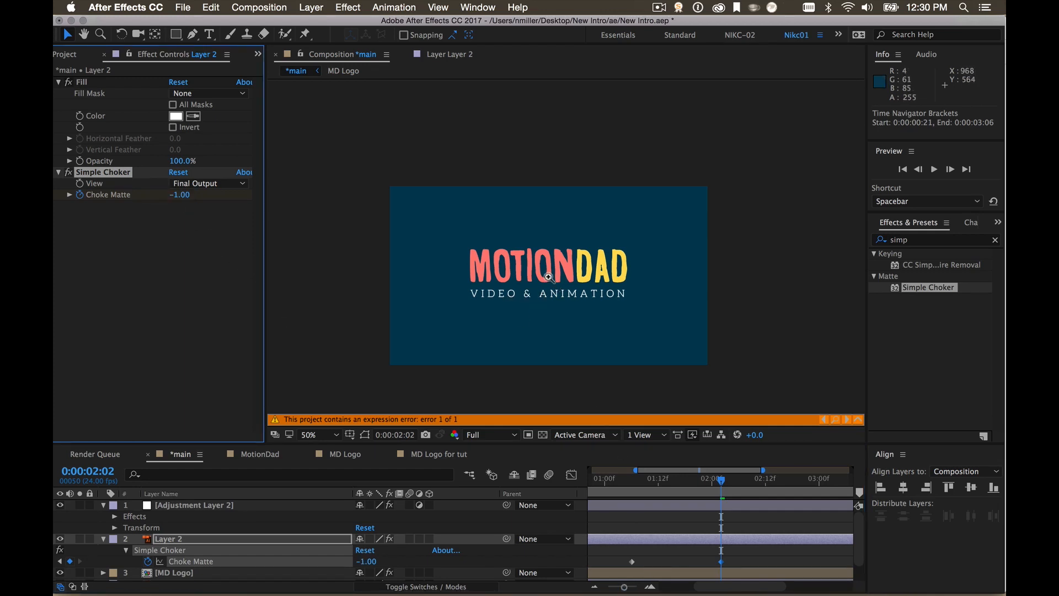
click(547, 275)
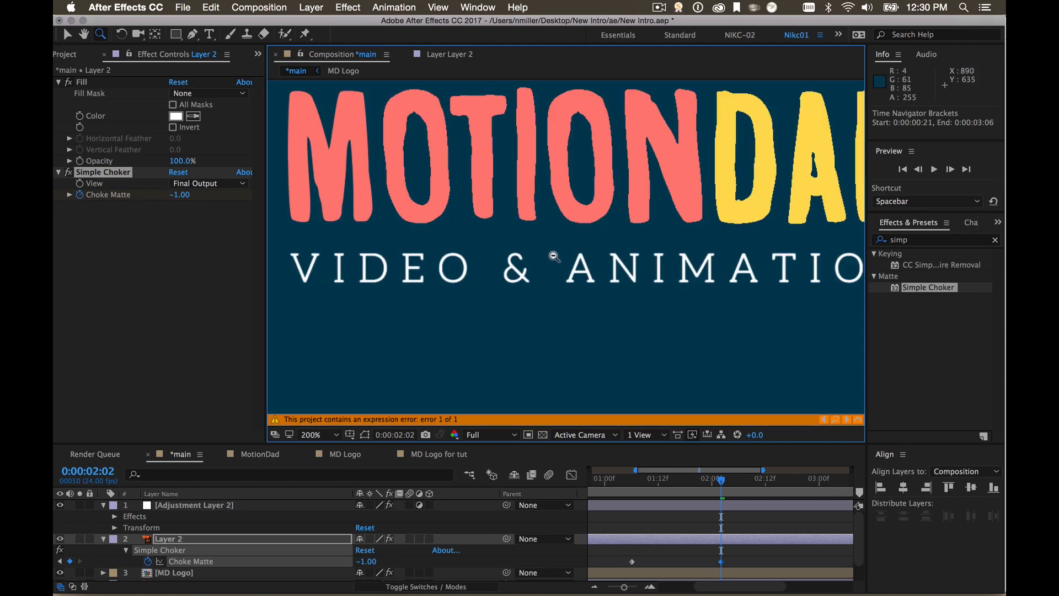
drag(721, 478, 646, 477)
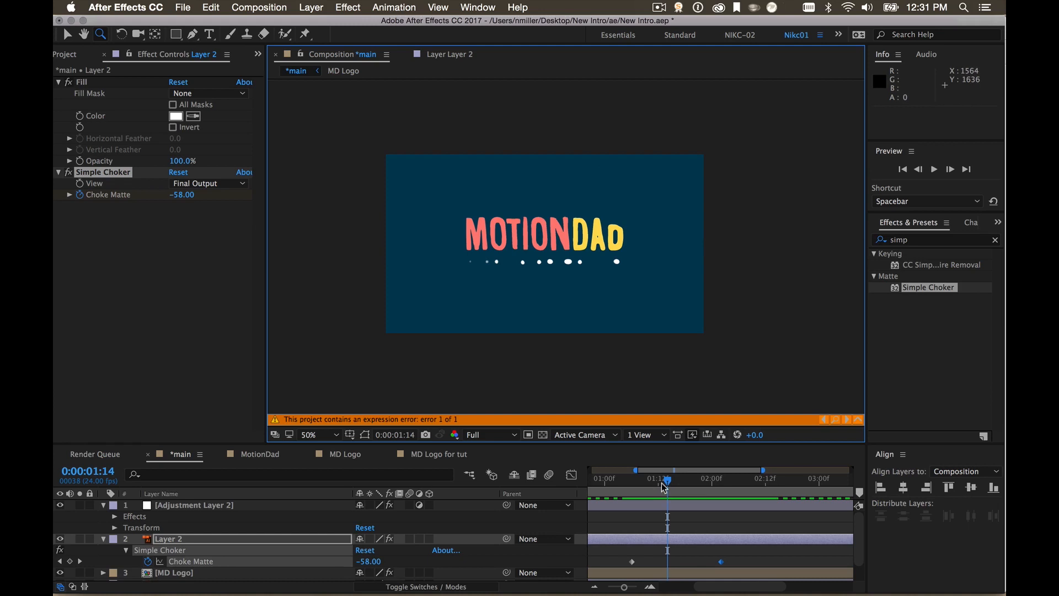
drag(668, 478, 640, 479)
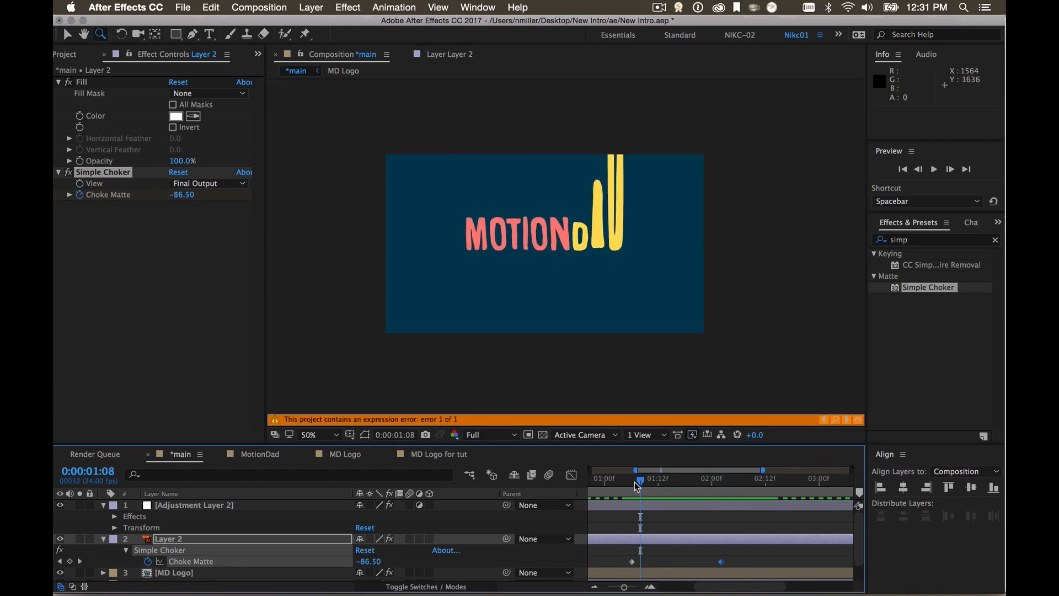
drag(640, 470, 738, 483)
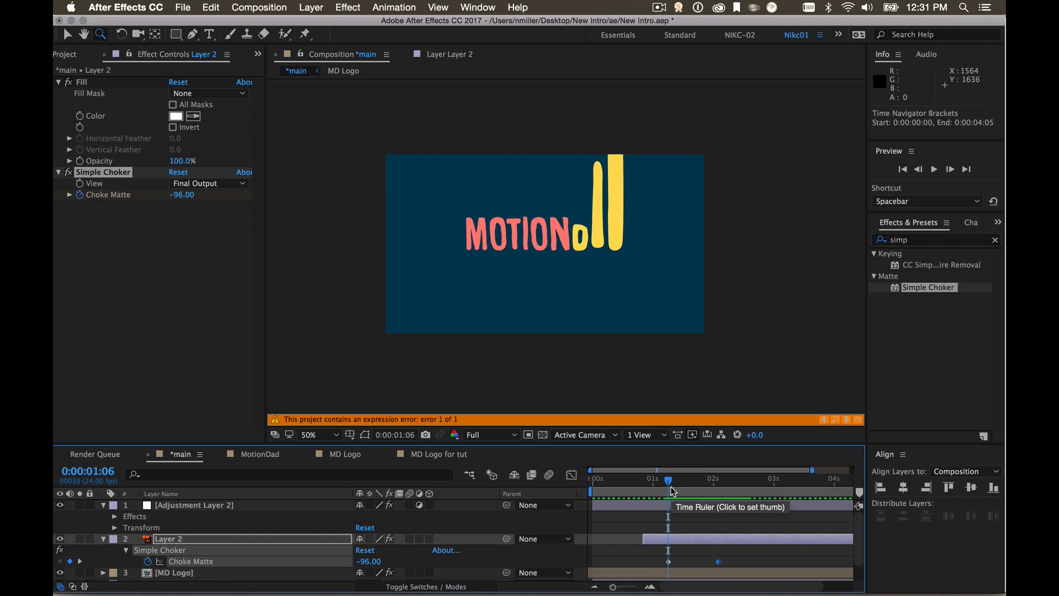
click(739, 480)
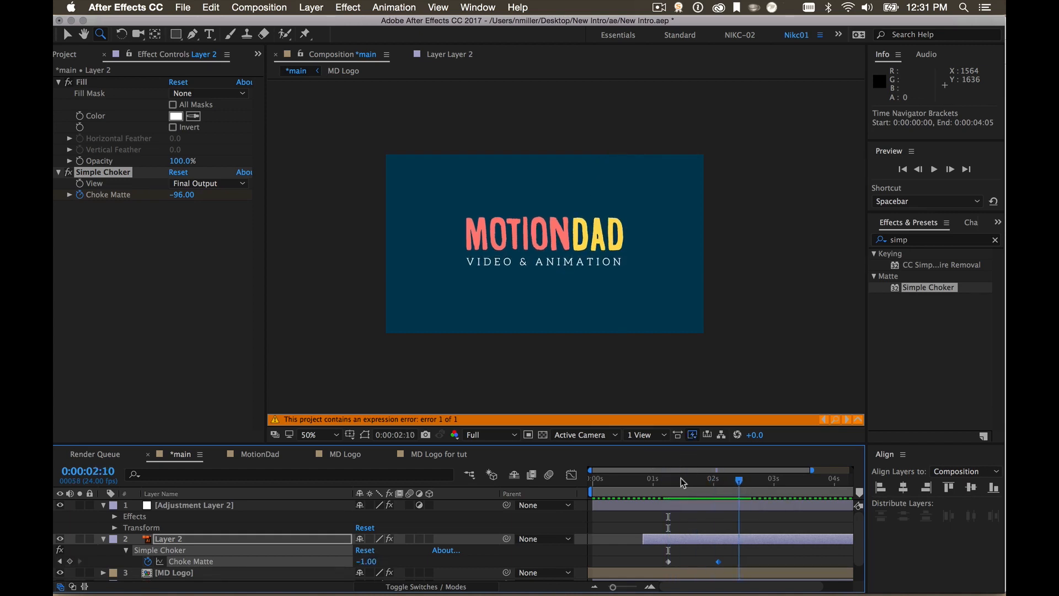